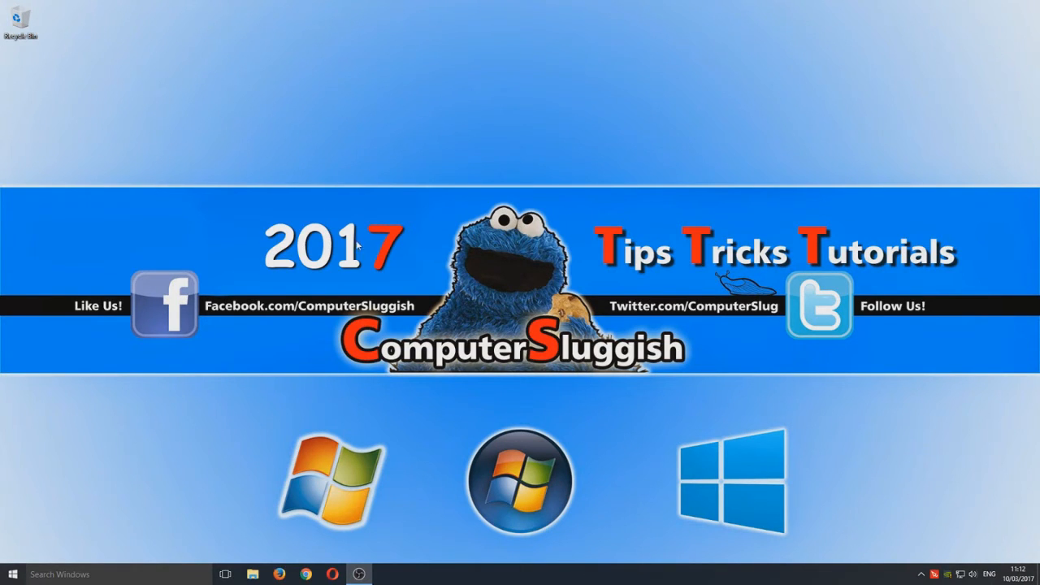
mouse_move(504, 221)
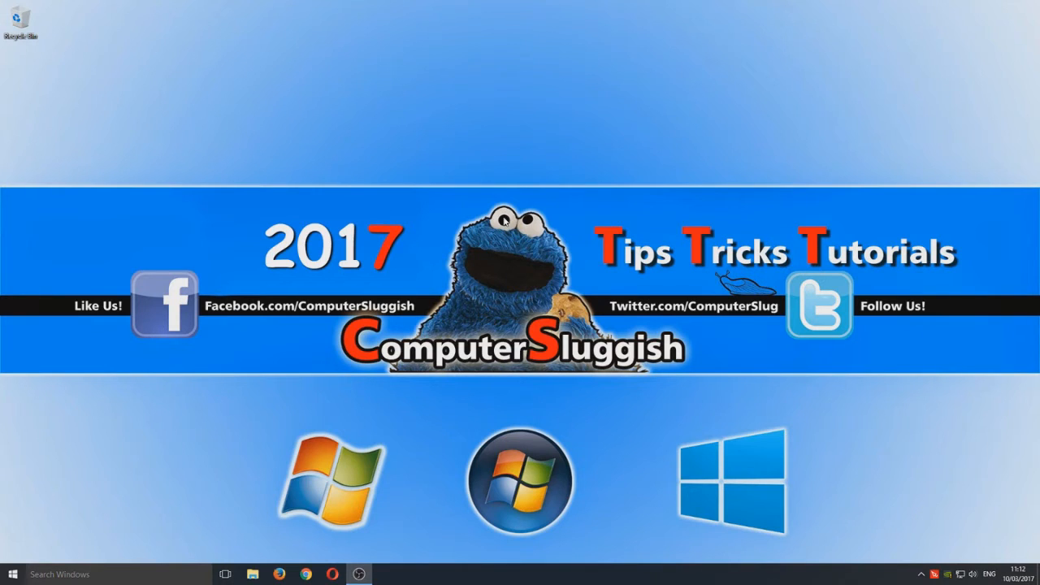
mouse_move(259, 258)
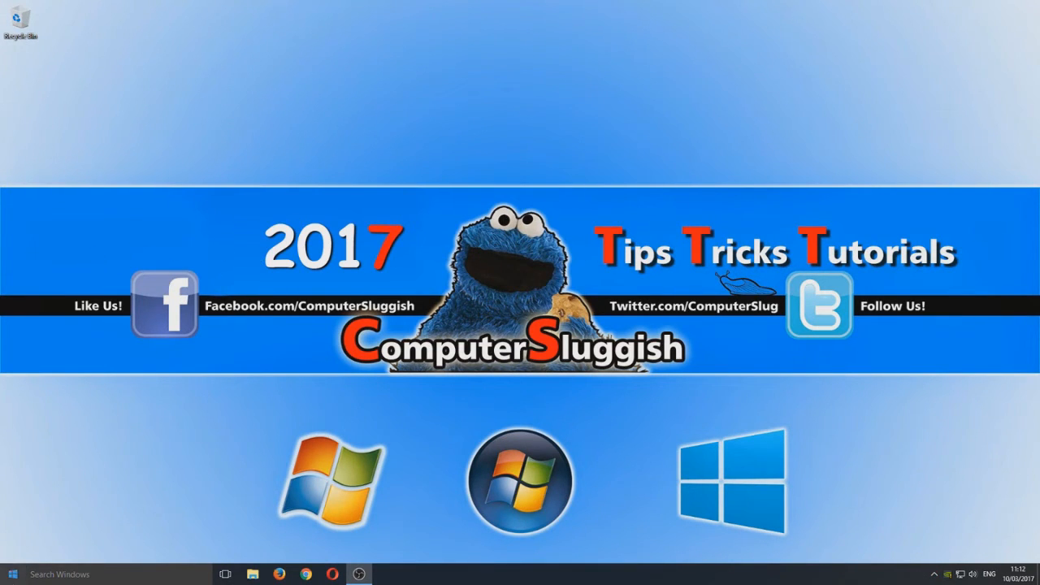
Open Power Options from the Start button's right-click quick link menu.
right_click(11, 574)
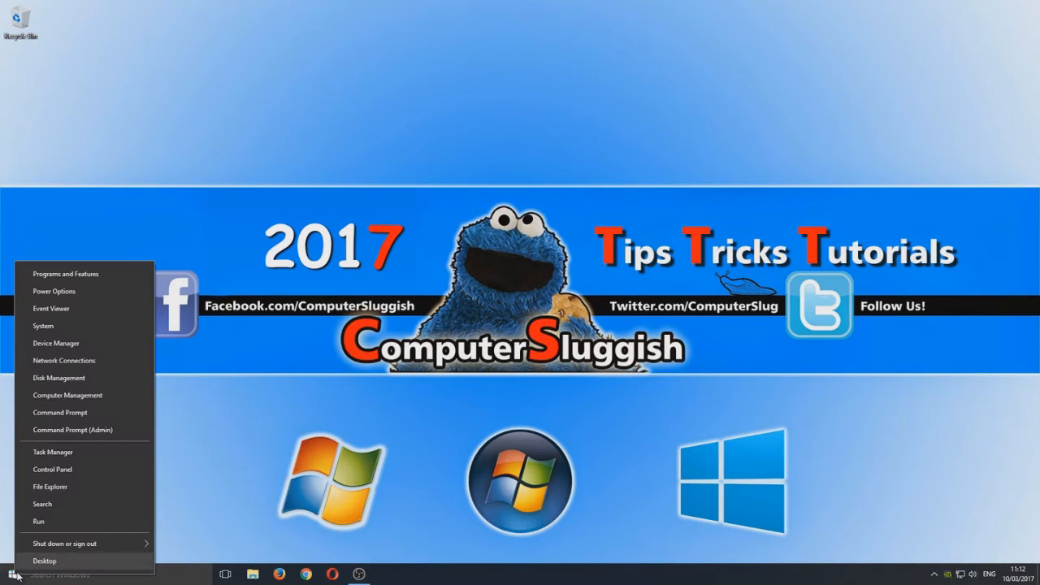
mouse_move(71, 291)
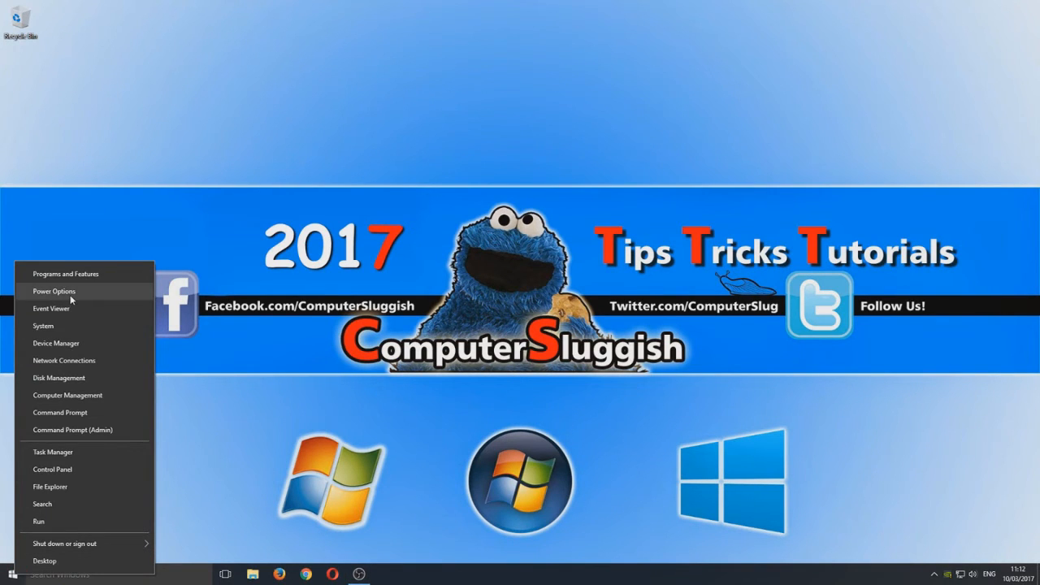
click(54, 291)
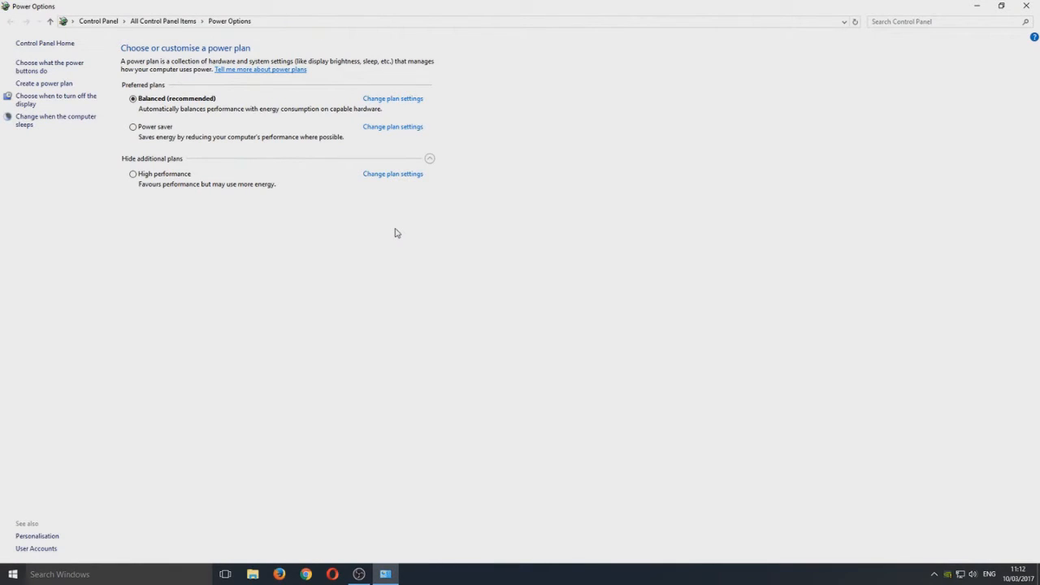
mouse_move(443, 226)
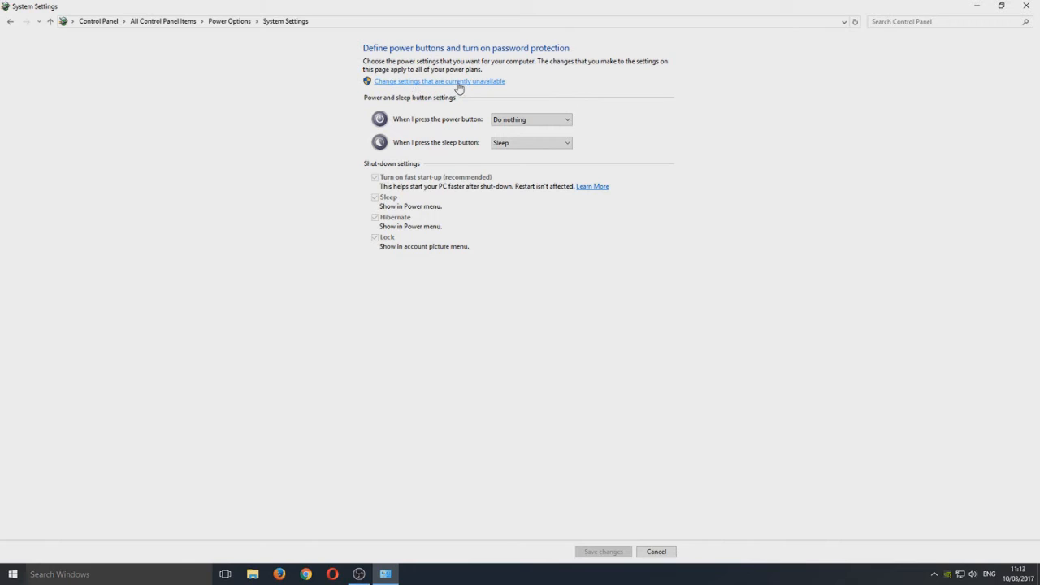
Unlock the unavailable shut-down settings and untick 'Turn on fast start-up (recommended)'.
click(439, 80)
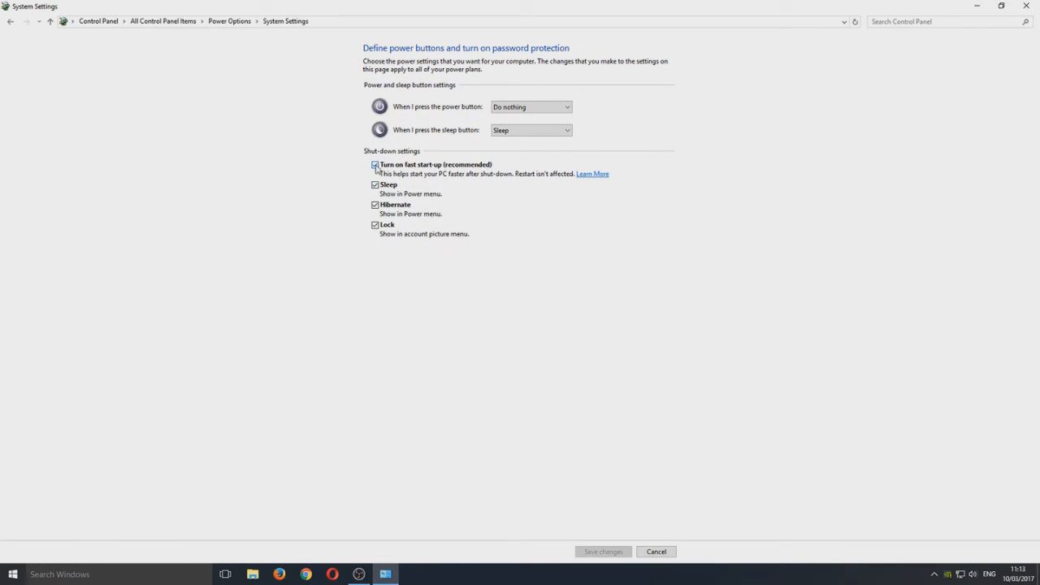
click(376, 164)
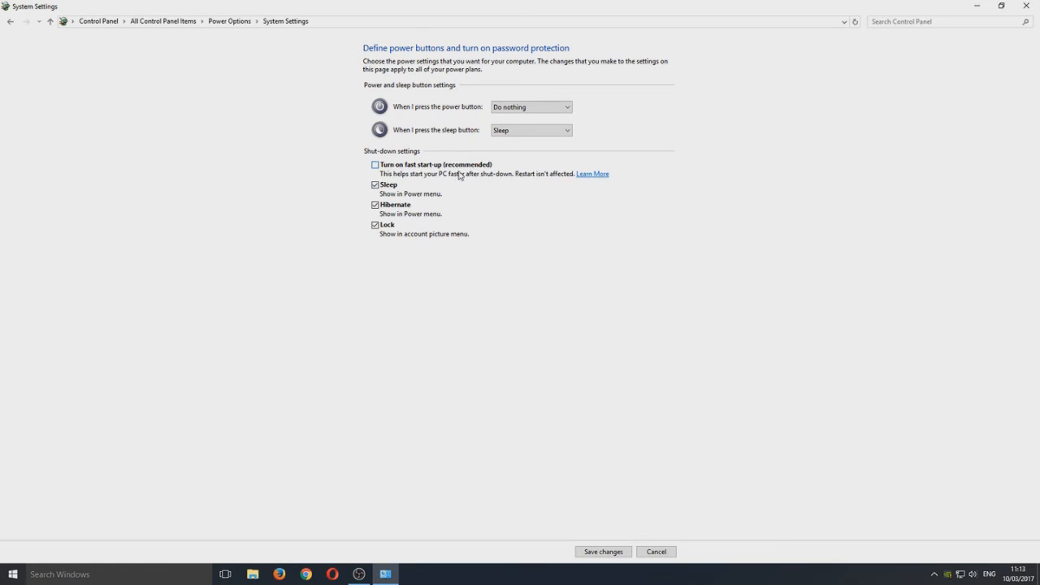
mouse_move(752, 335)
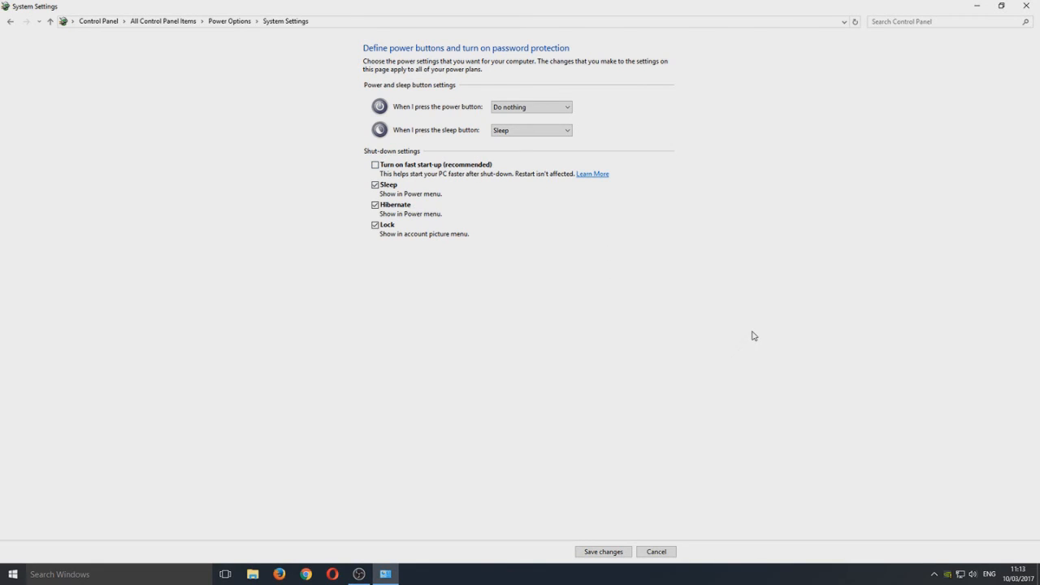
mouse_move(506, 225)
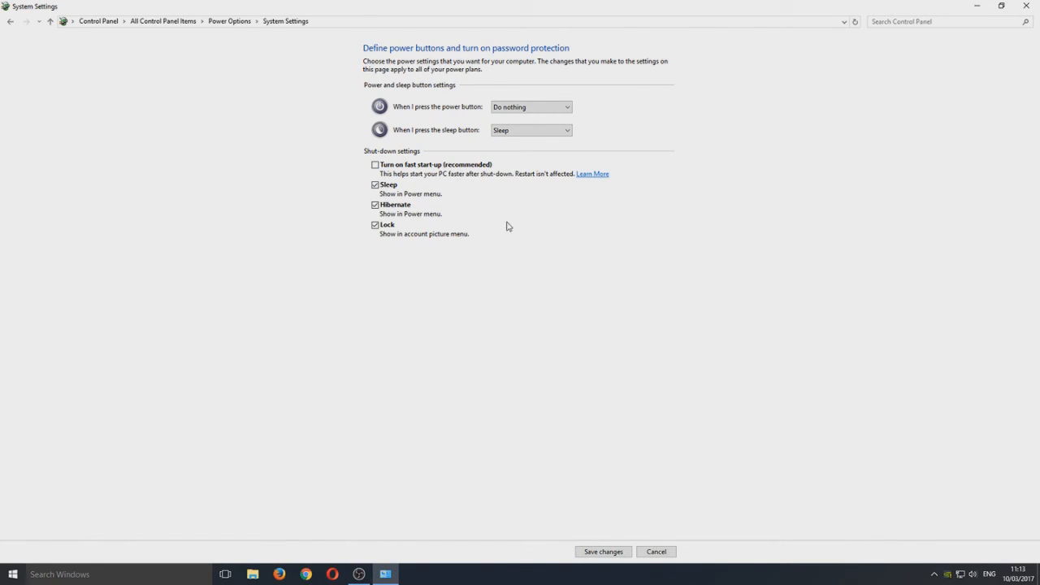